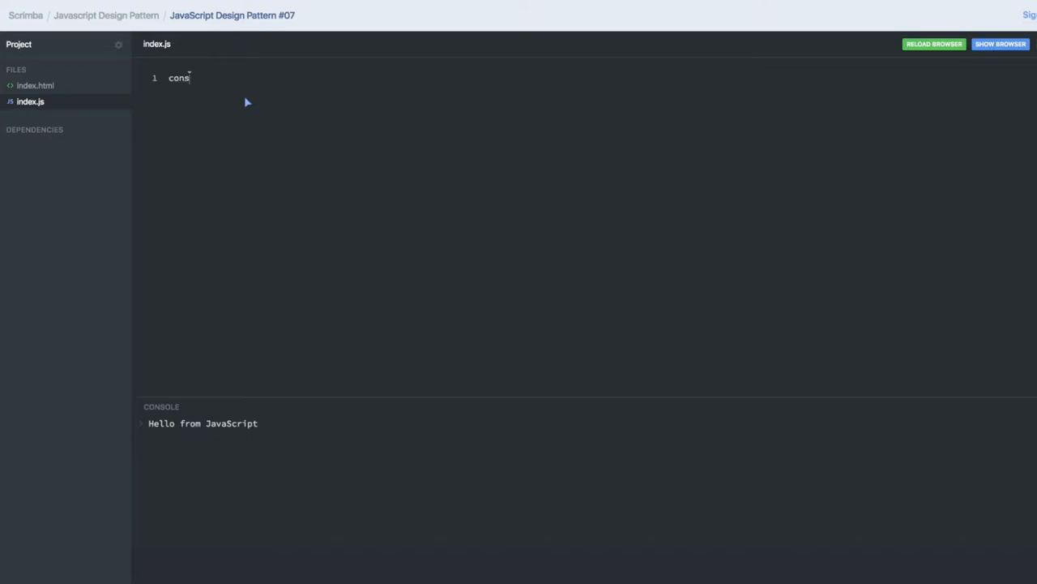
- Declare const myrevealingPattern = (function(){ })() as an empty IIFE in index.js
type("t")
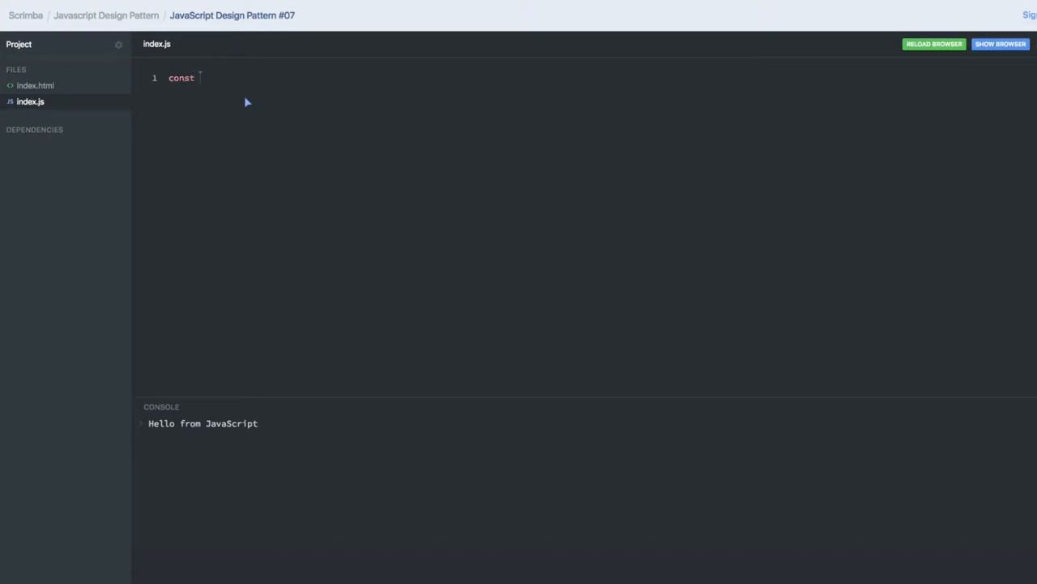
type("myrev")
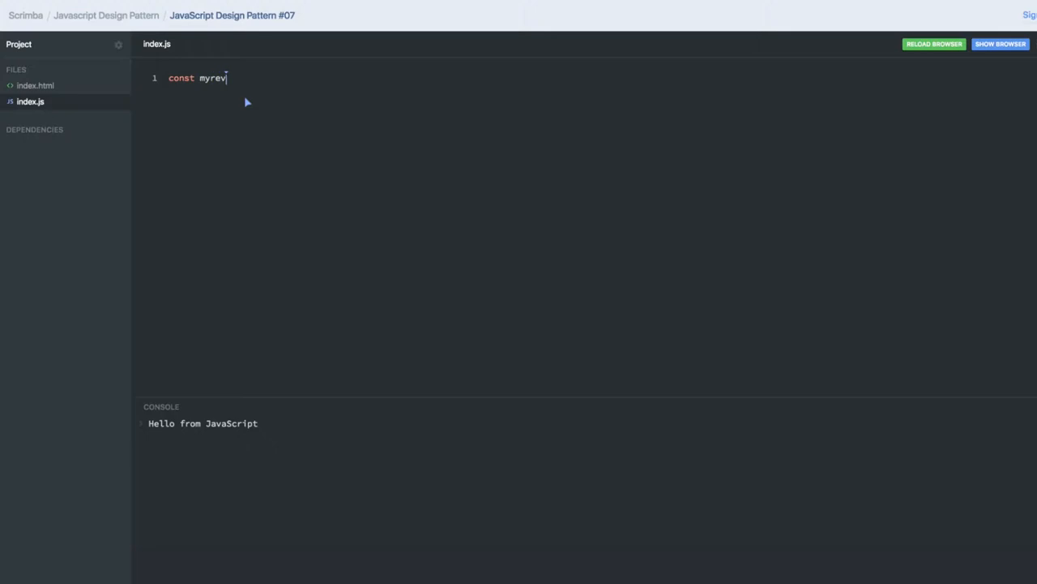
type("ealingPatt")
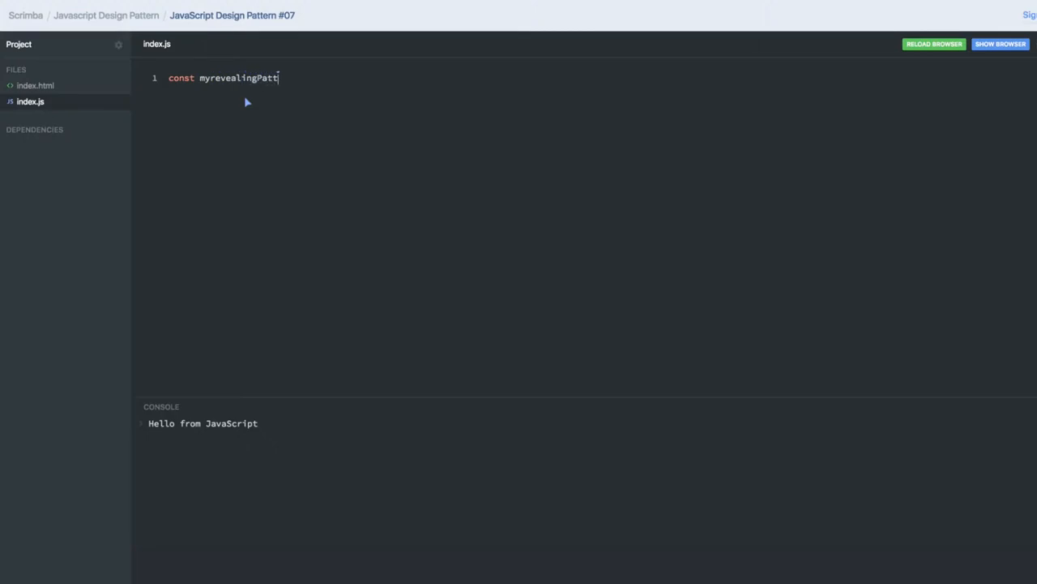
type("ern")
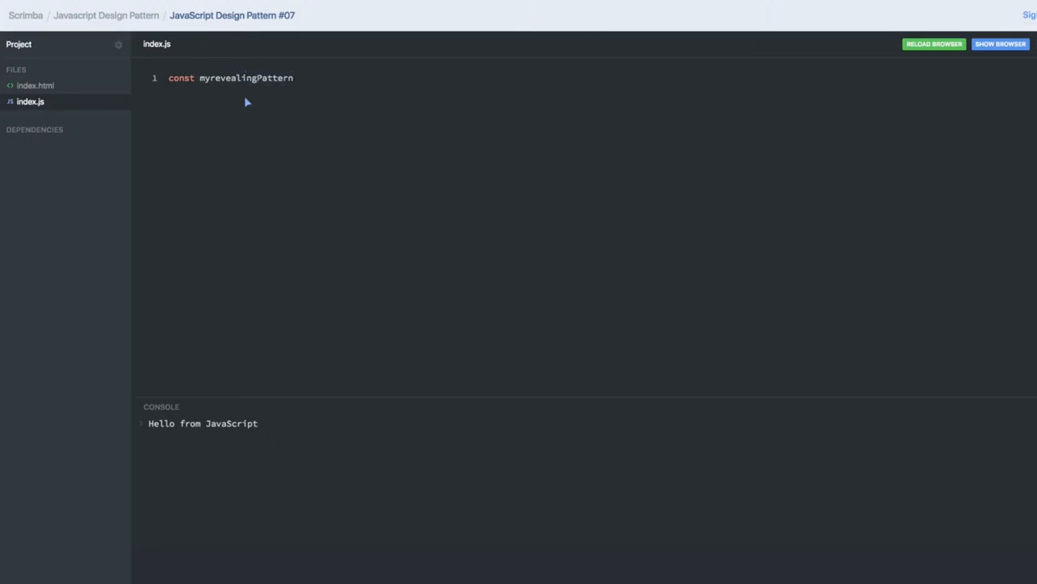
type("= ()")
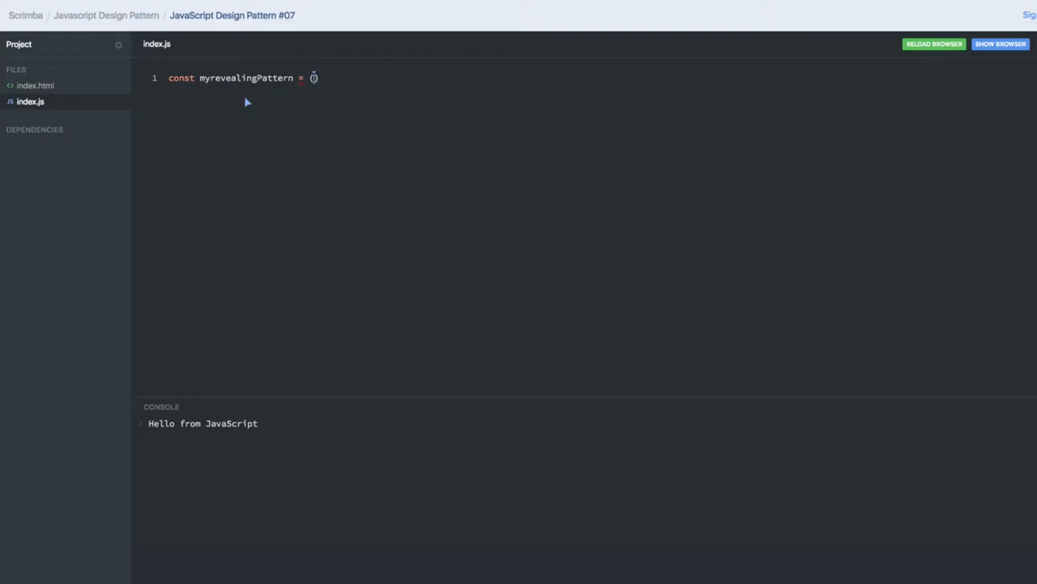
type("function")
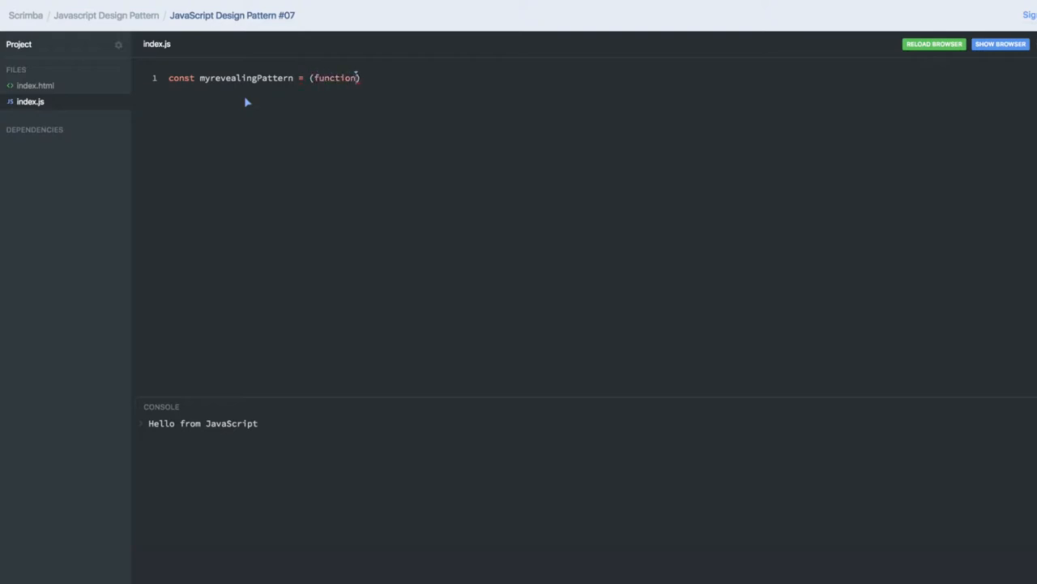
type("(){")
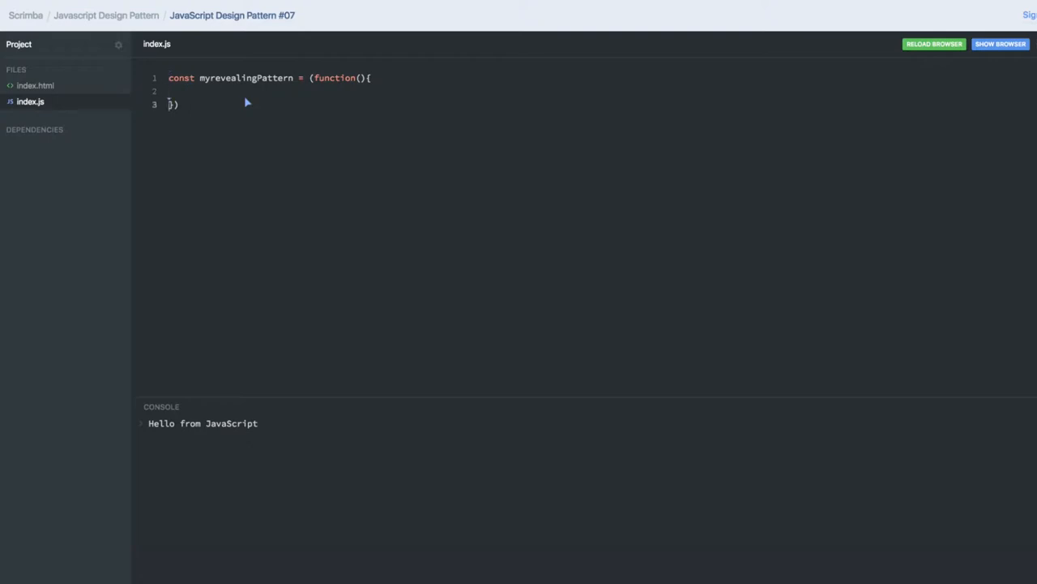
type("()")
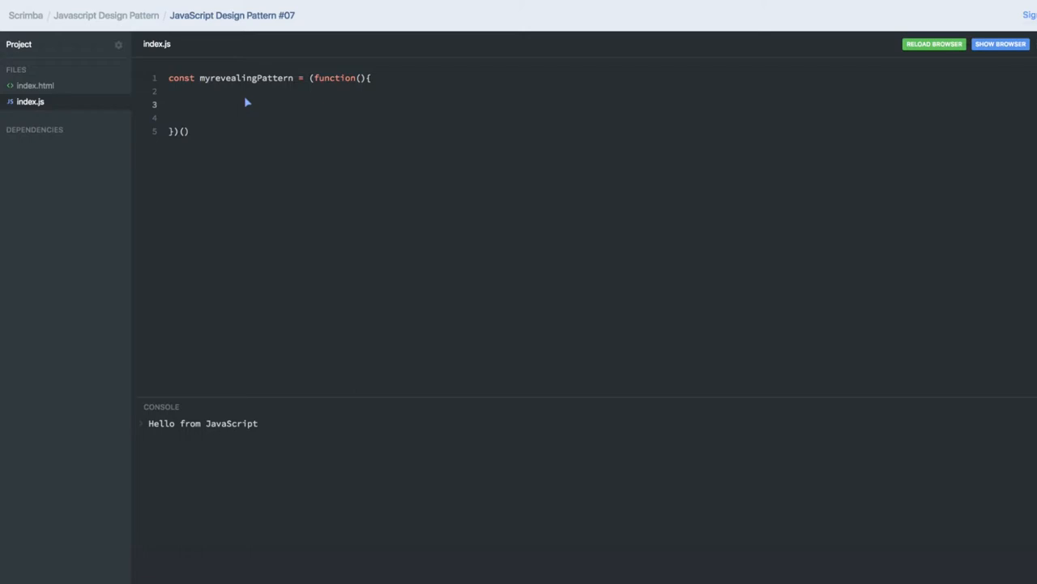
mouse_move(212, 96)
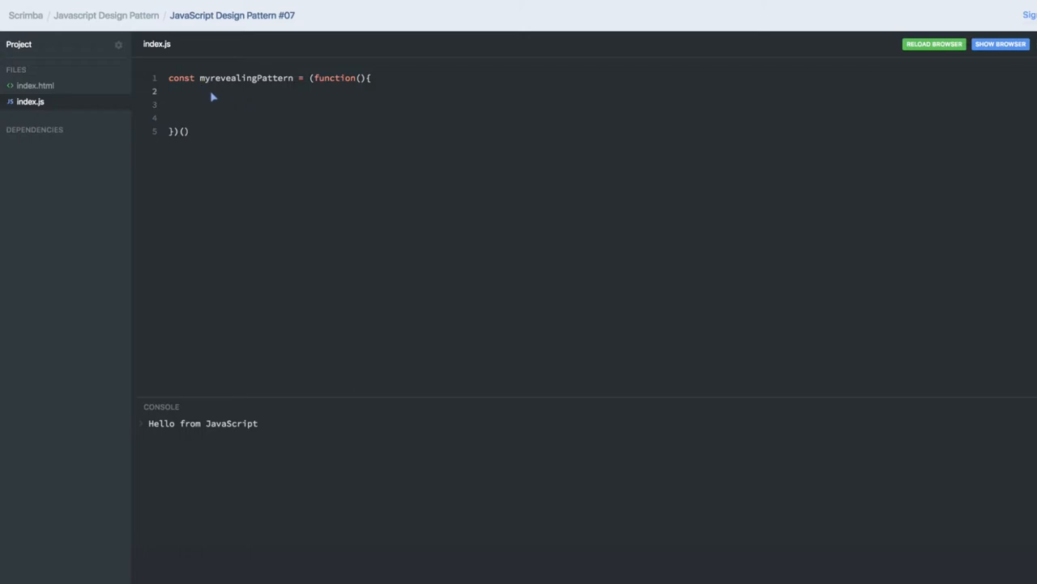
- Declare let privateVar = 'hello' and const publicVar = 'hello world' inside the IIFE
type("let")
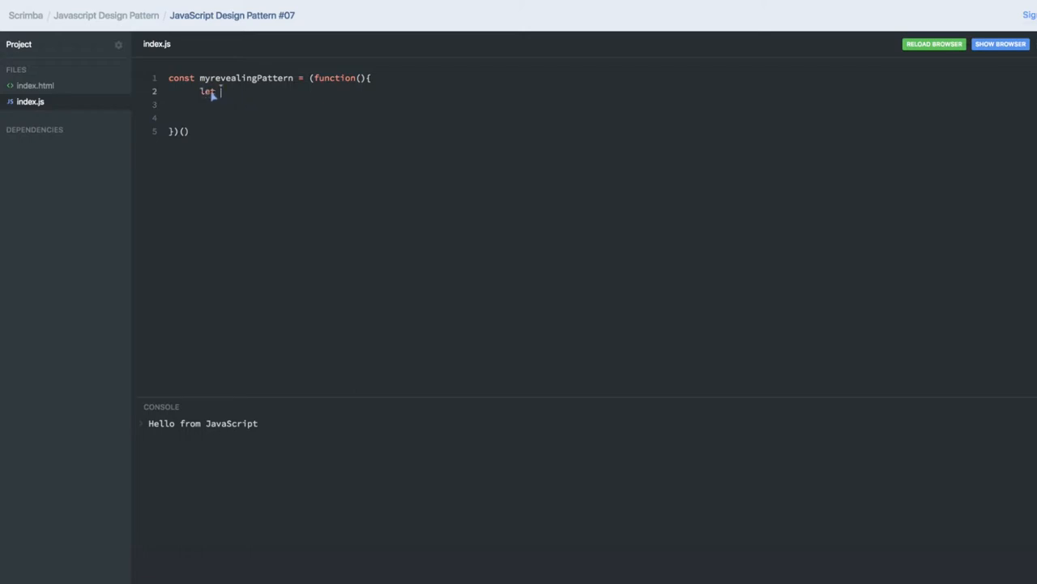
type("private")
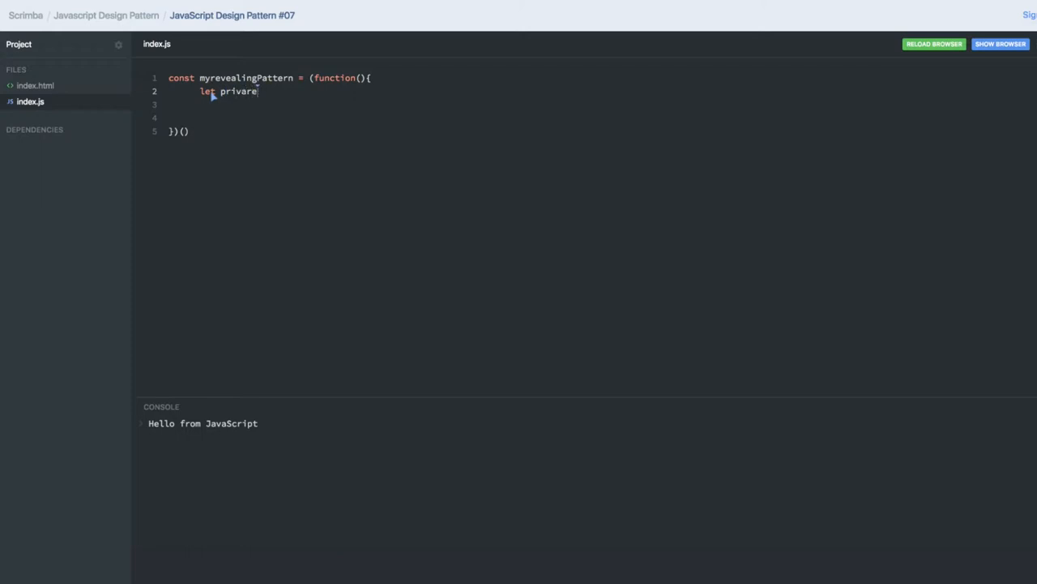
key("Backspace")
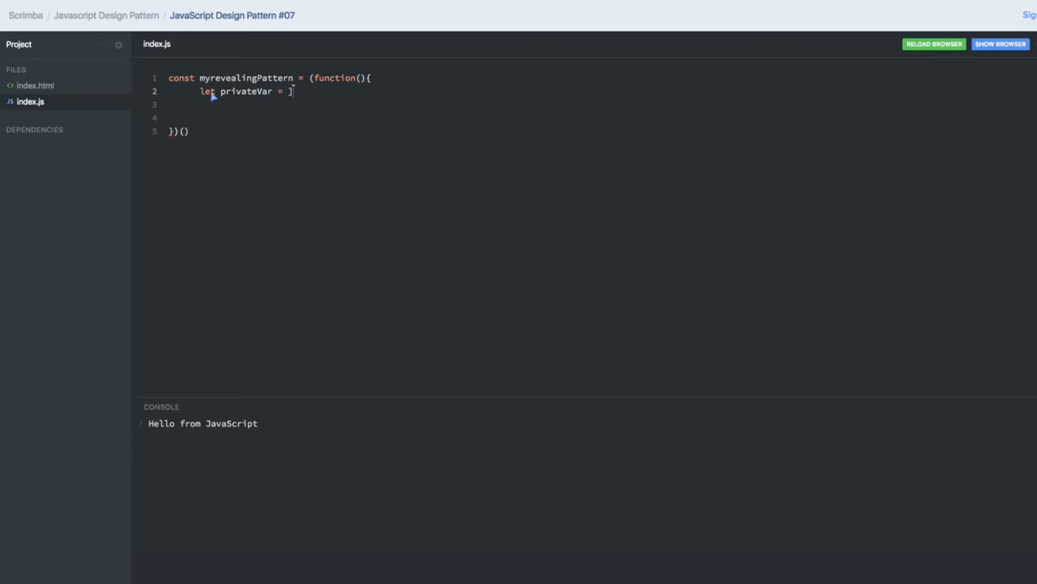
type("'hello';")
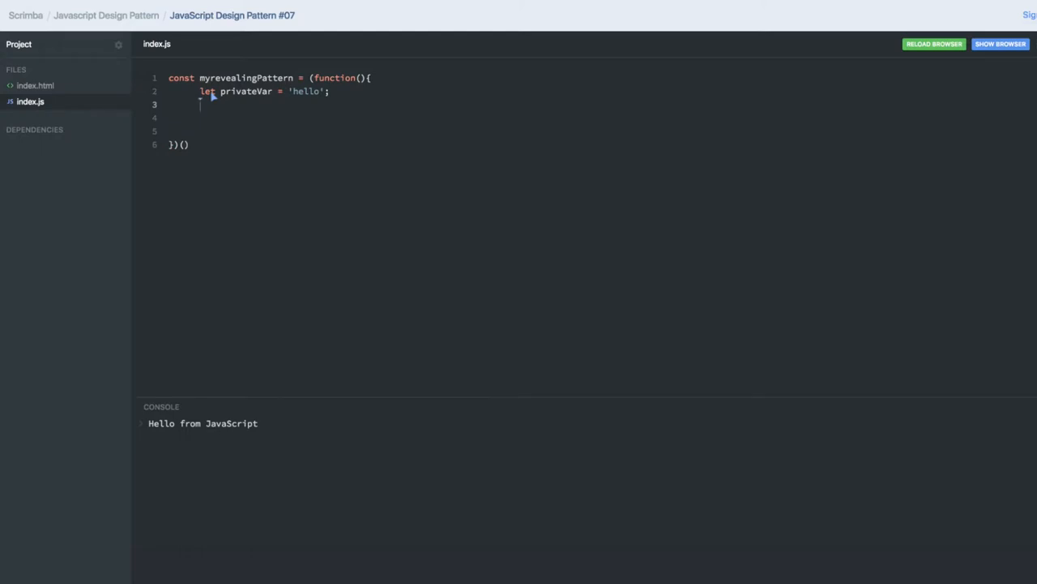
type("const pub")
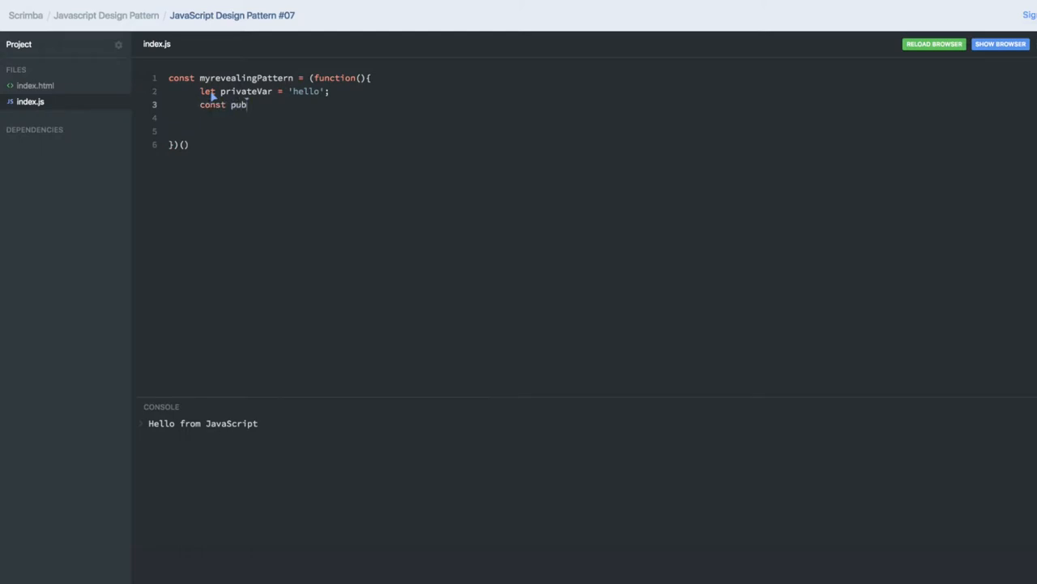
type("licVar = '")
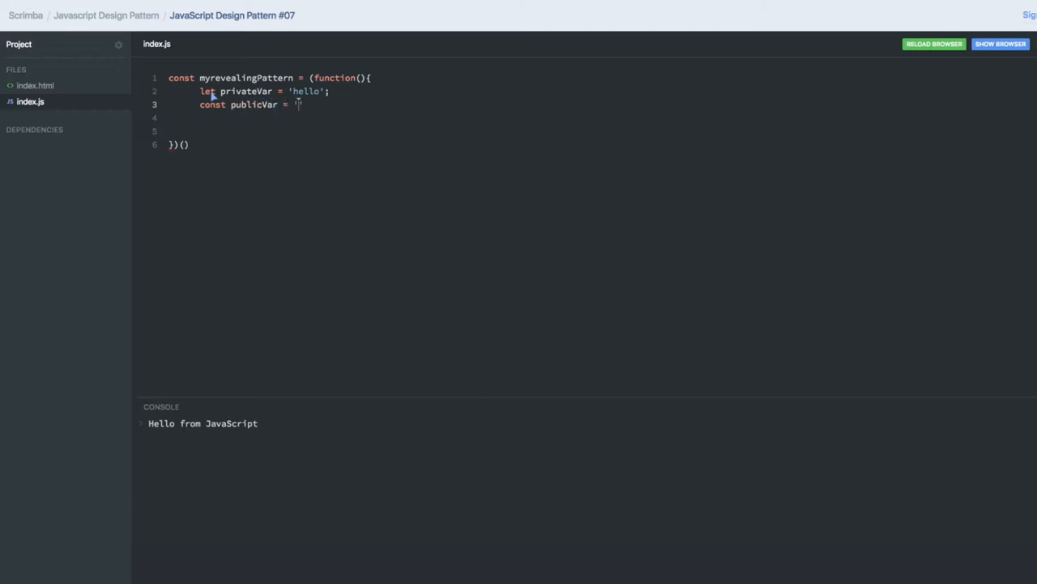
type("hello world';")
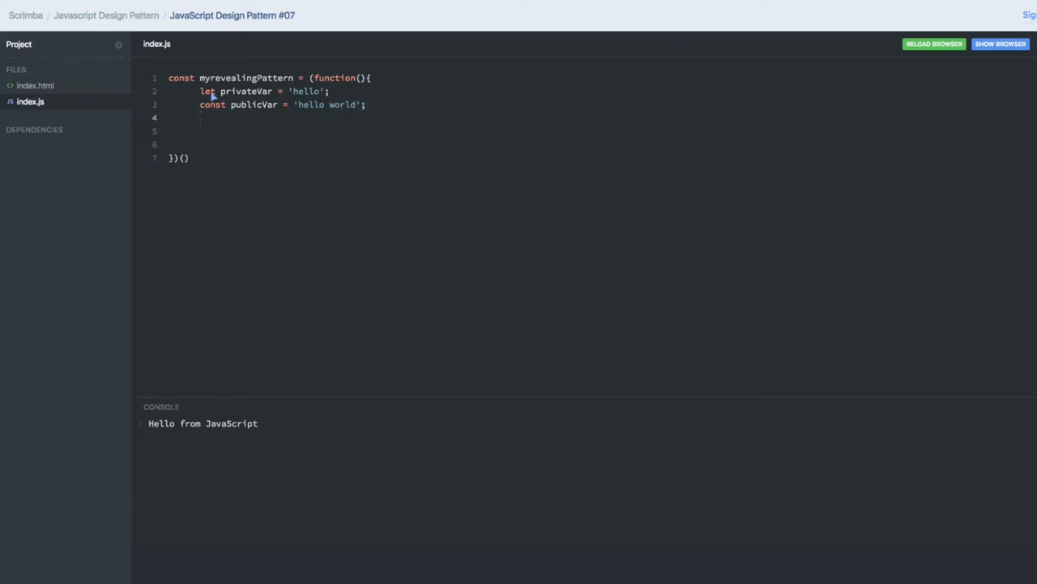
type("function")
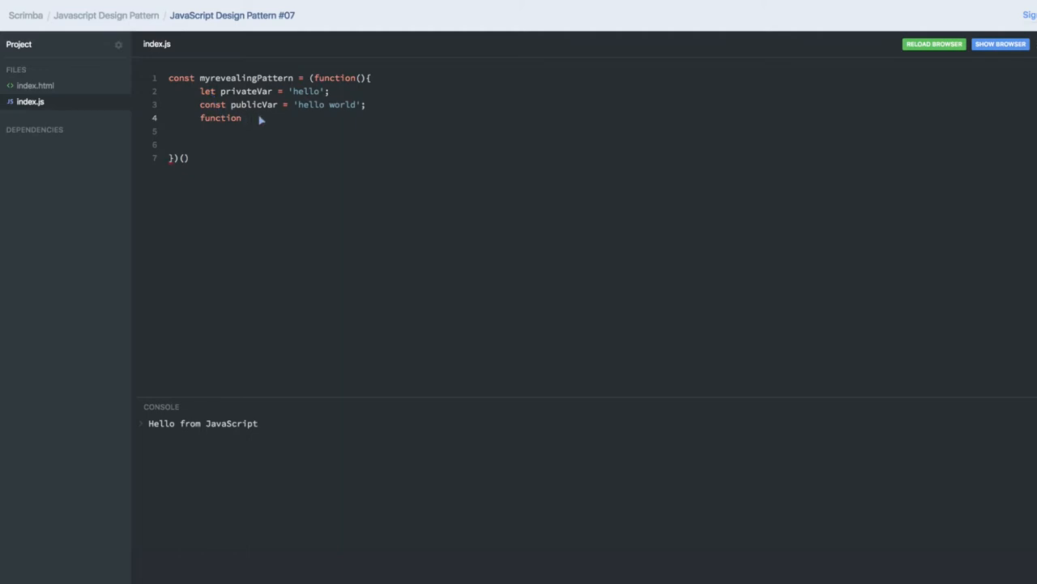
- Add function privareFn(){ console.log(privateVar); } below the two variables
type("privareF")
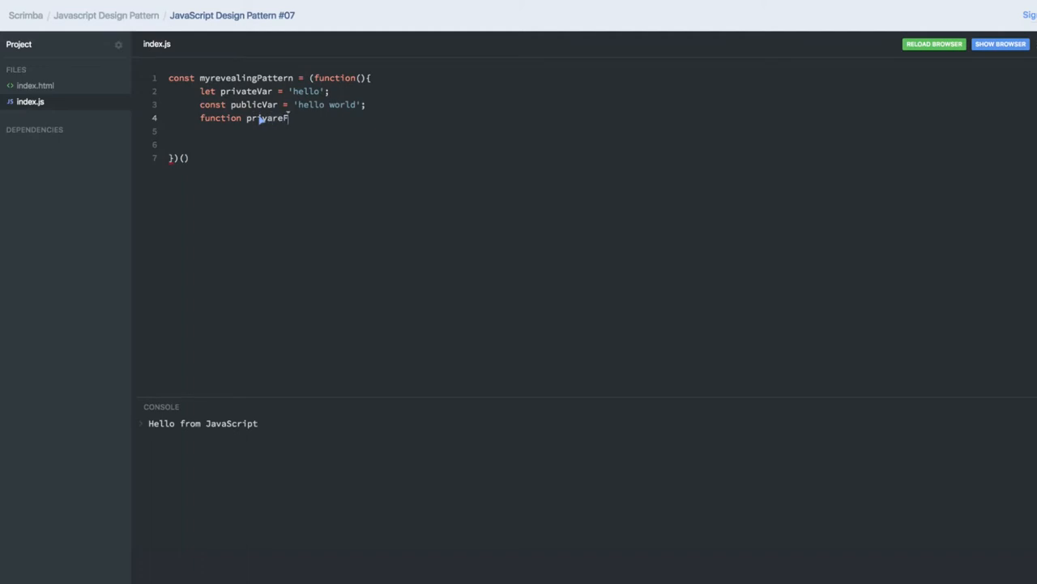
type("n(){")
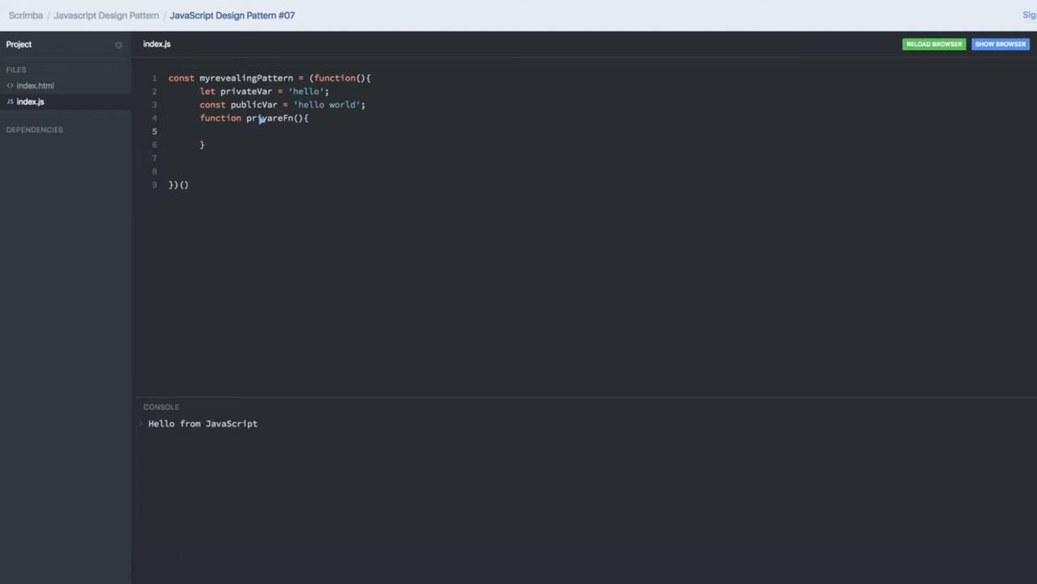
type("console")
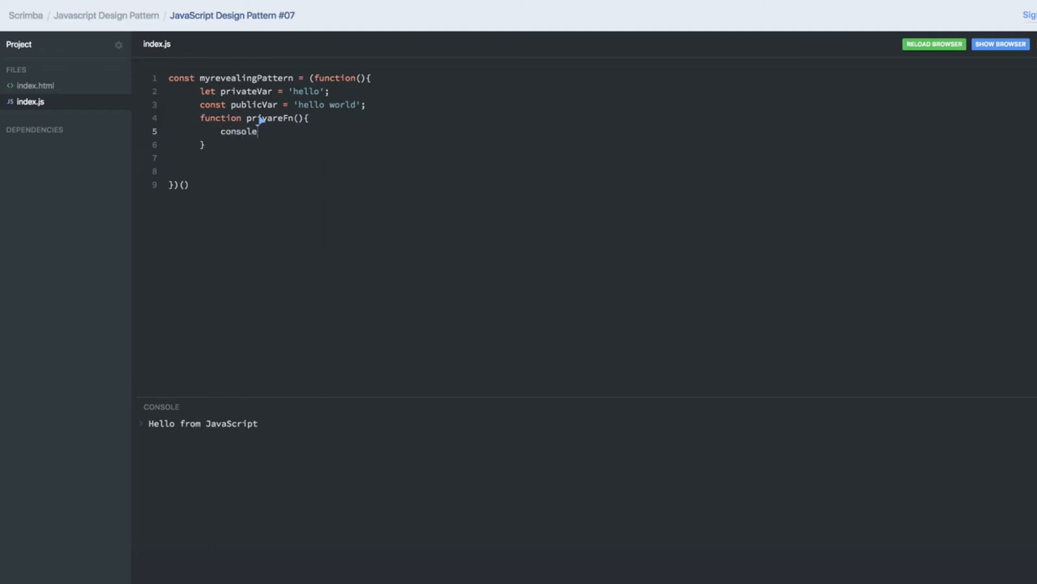
type(".log()")
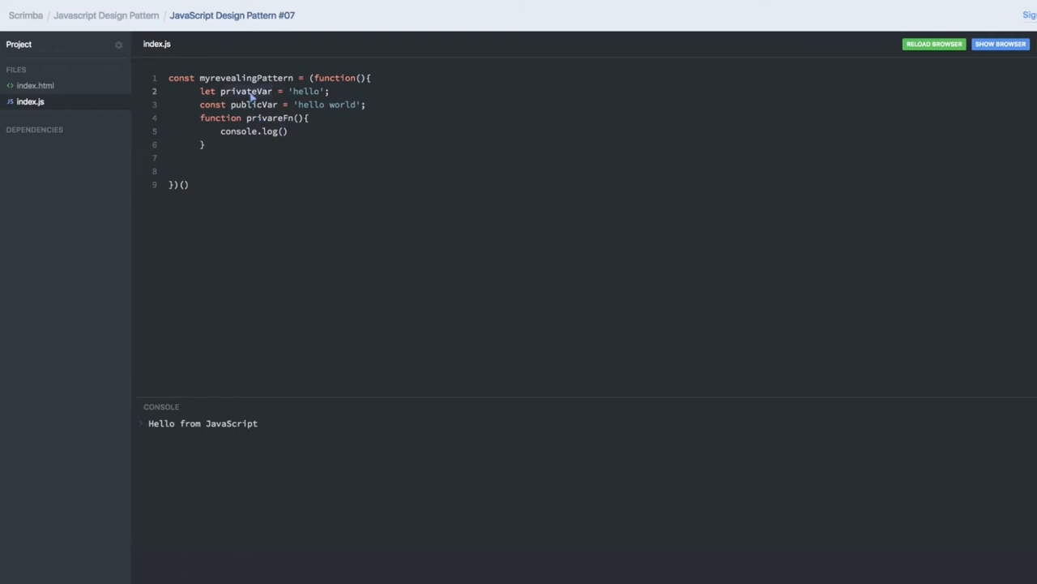
type("privateVar")
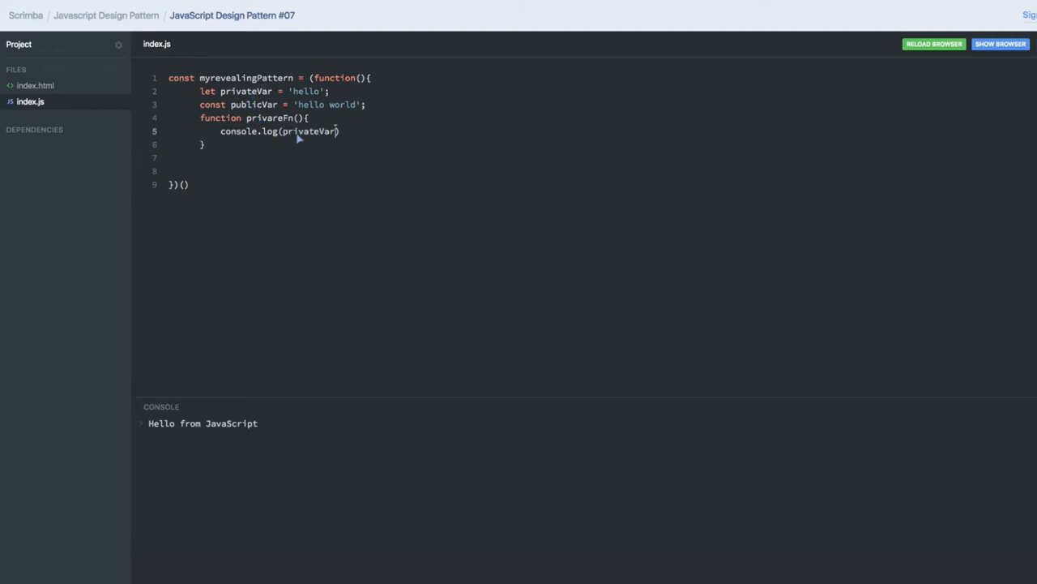
type(";")
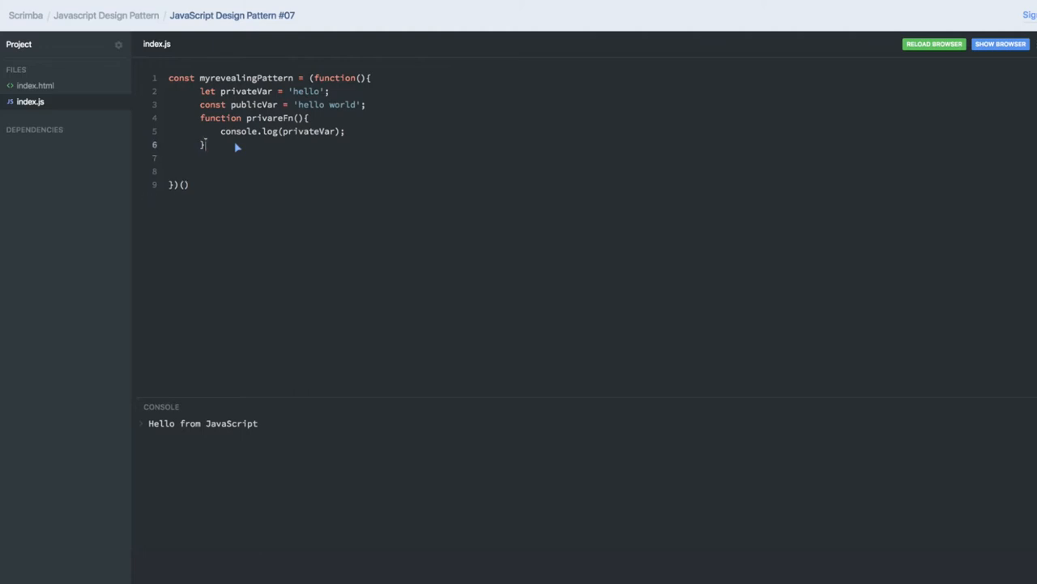
type("reurn")
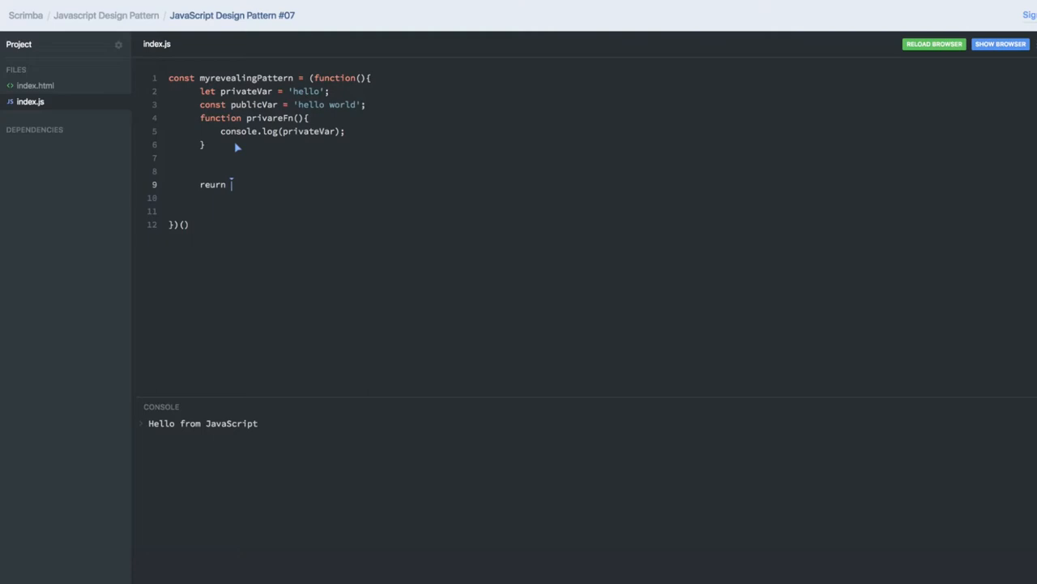
- End the IIFE body with an empty return { } object
type("{")
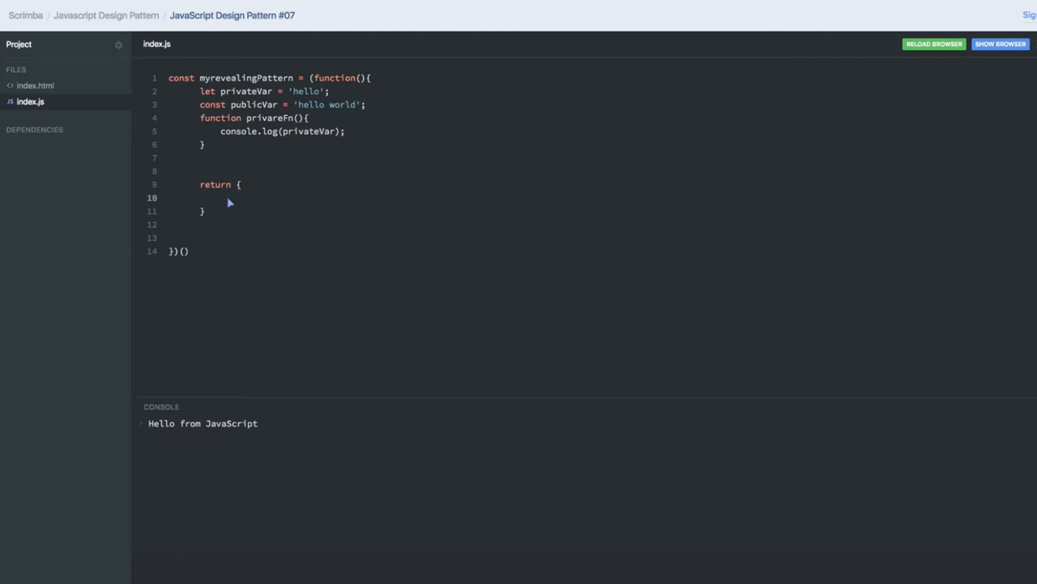
mouse_move(230, 186)
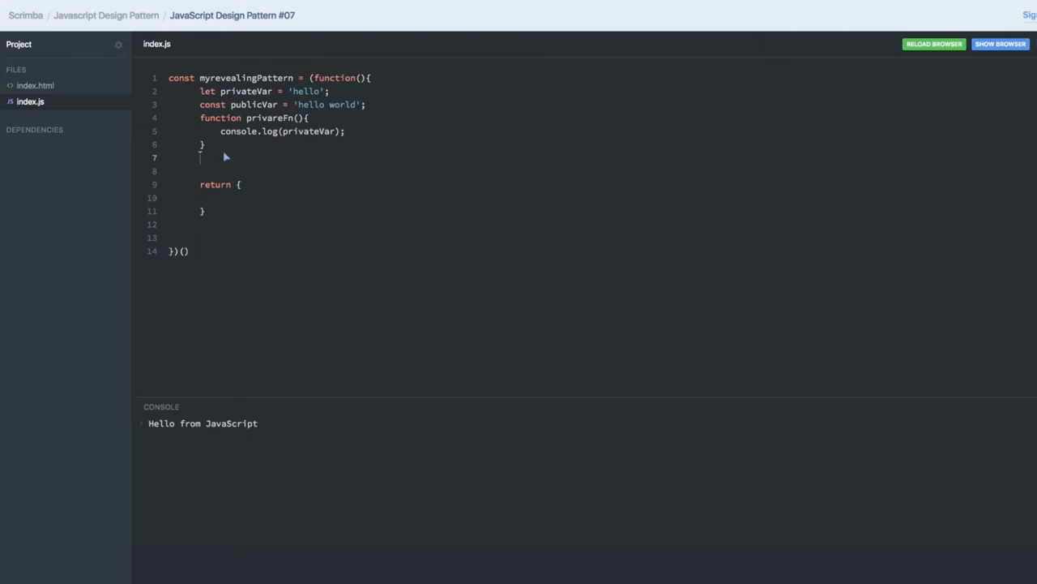
type("function pu")
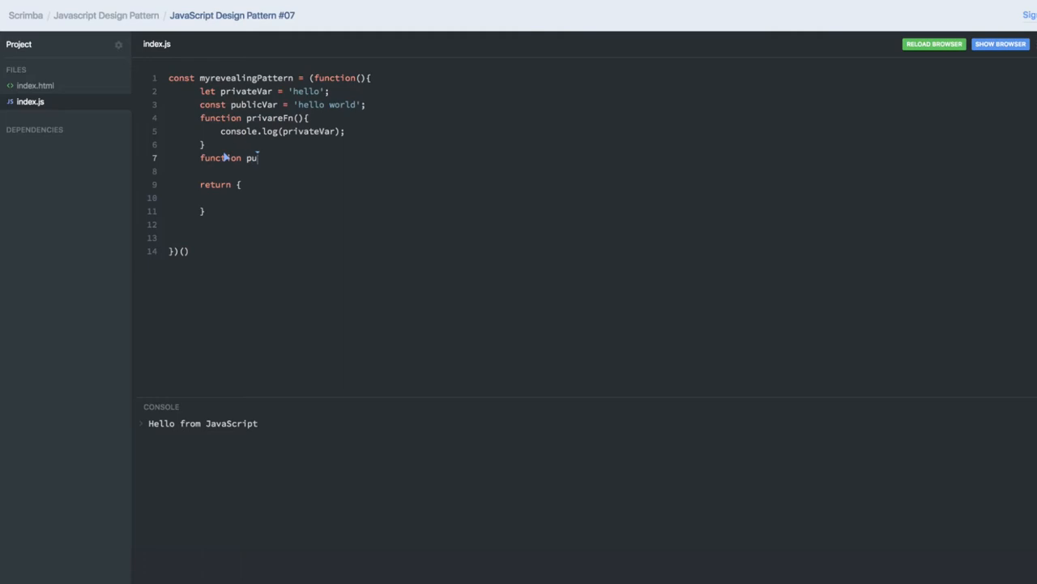
- Write function publicsetName(name) assigning name to privateVar, then duplicate it below
type("blic")
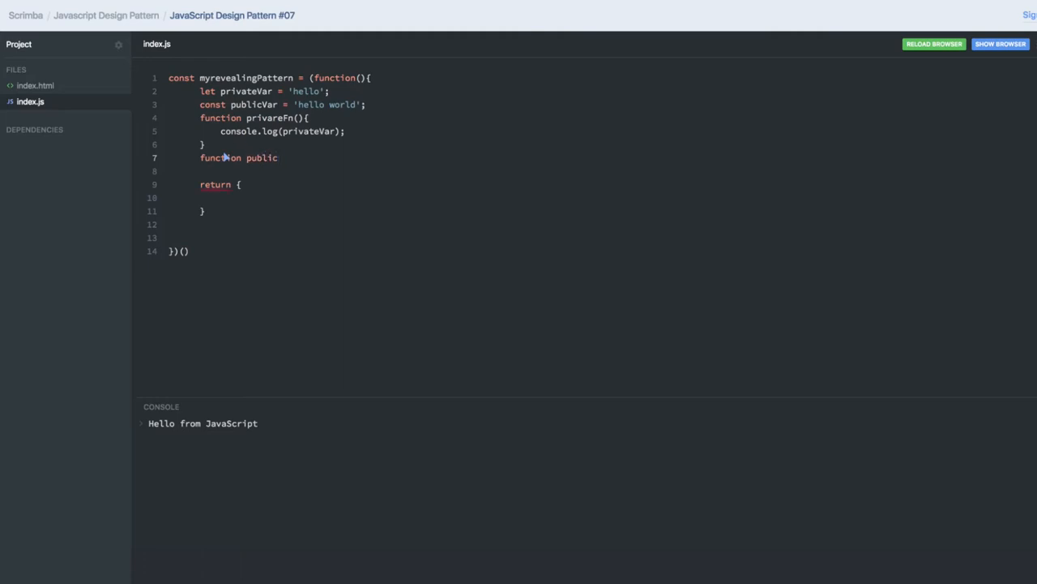
type("setName")
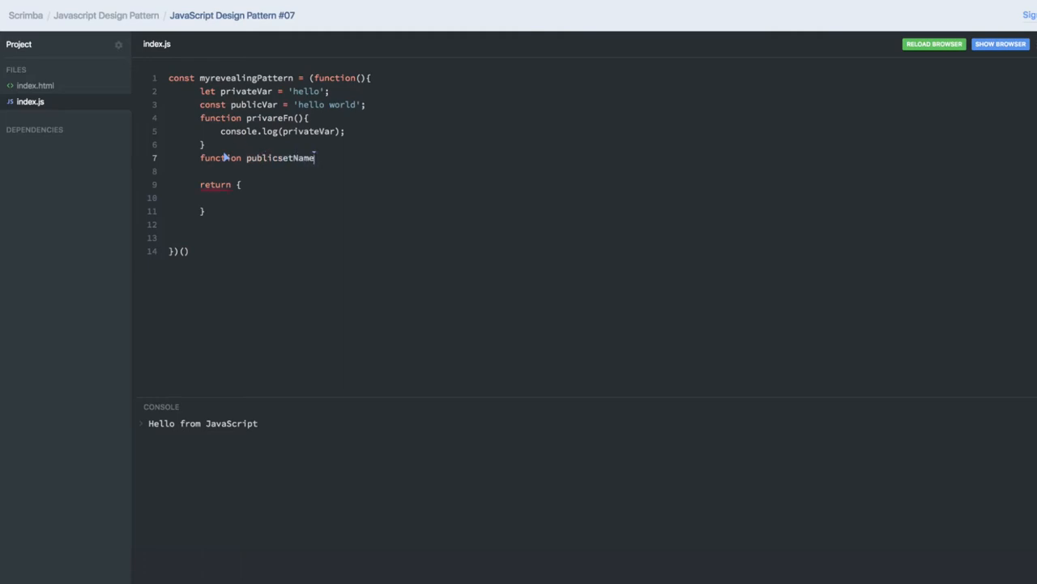
type("(){}")
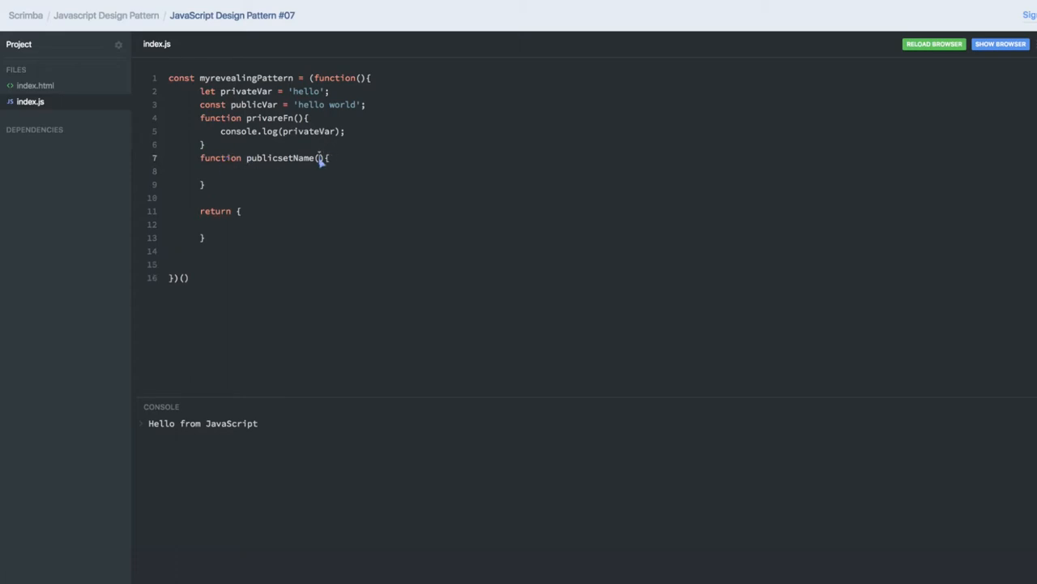
type("name")
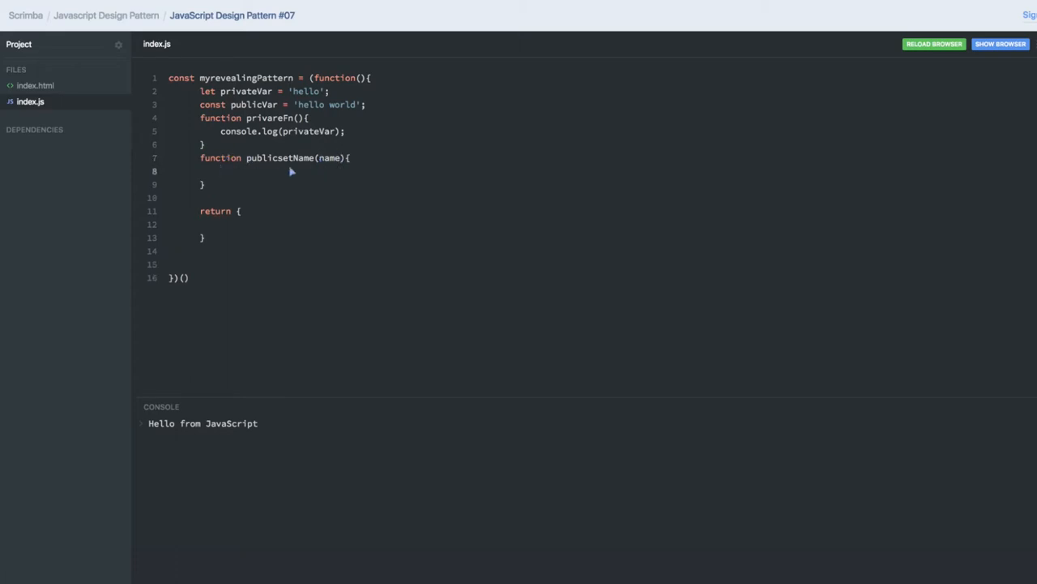
type("p")
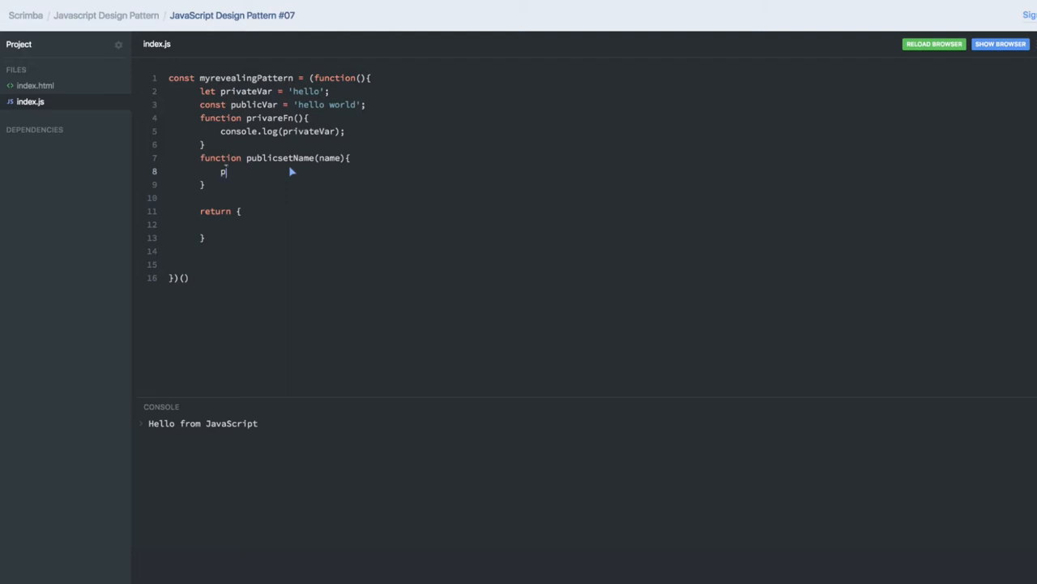
type("rivar")
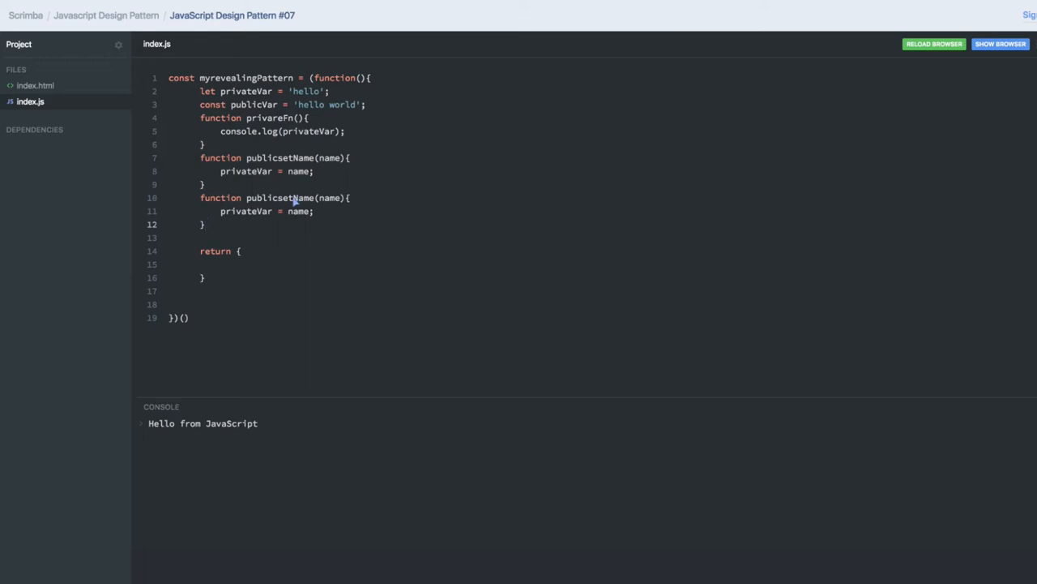
- Rename the duplicate to publicGetName(name) with a body that returns privareFn()
type("Get")
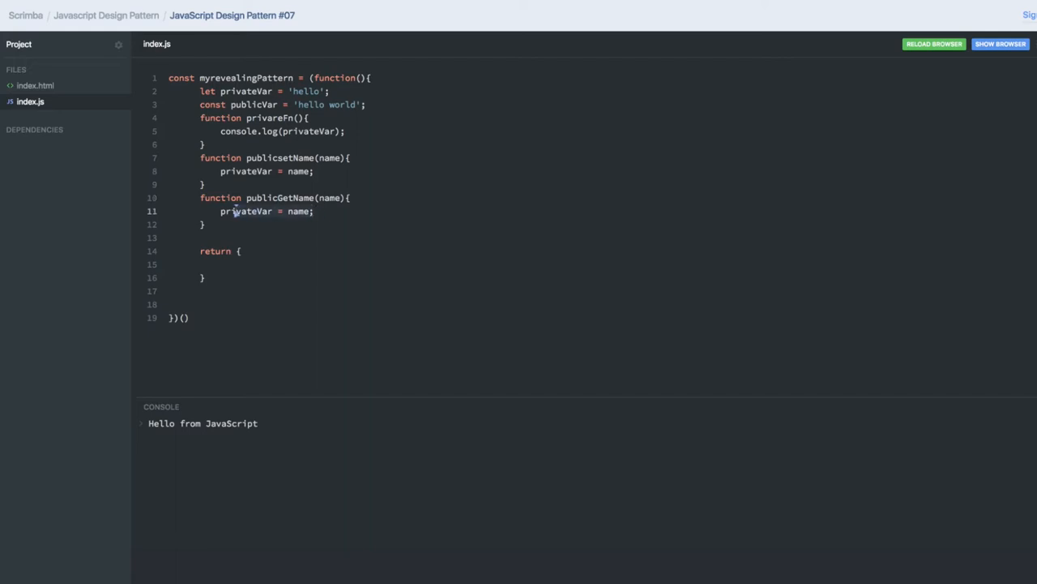
type("return")
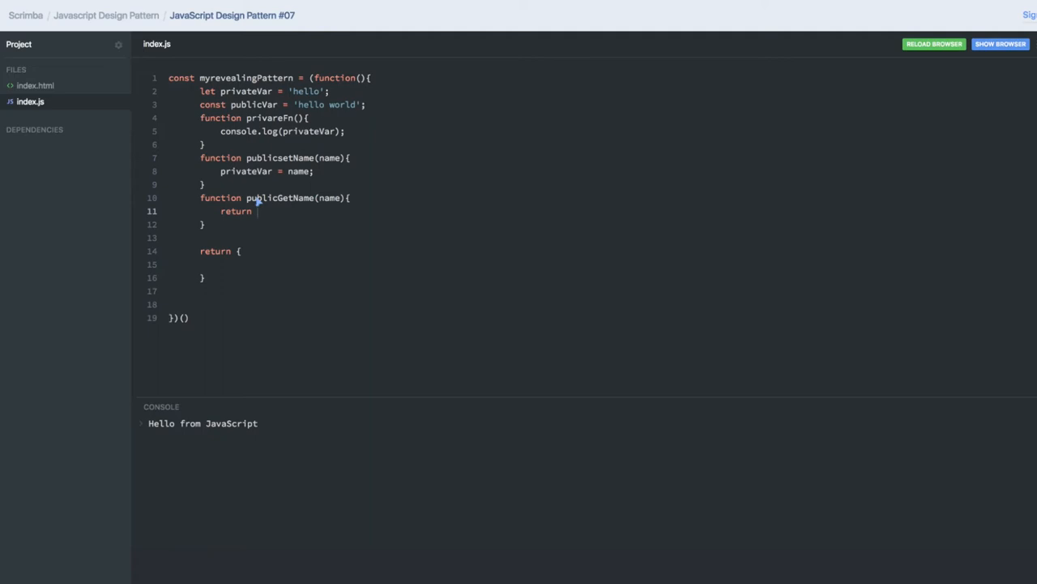
mouse_move(274, 164)
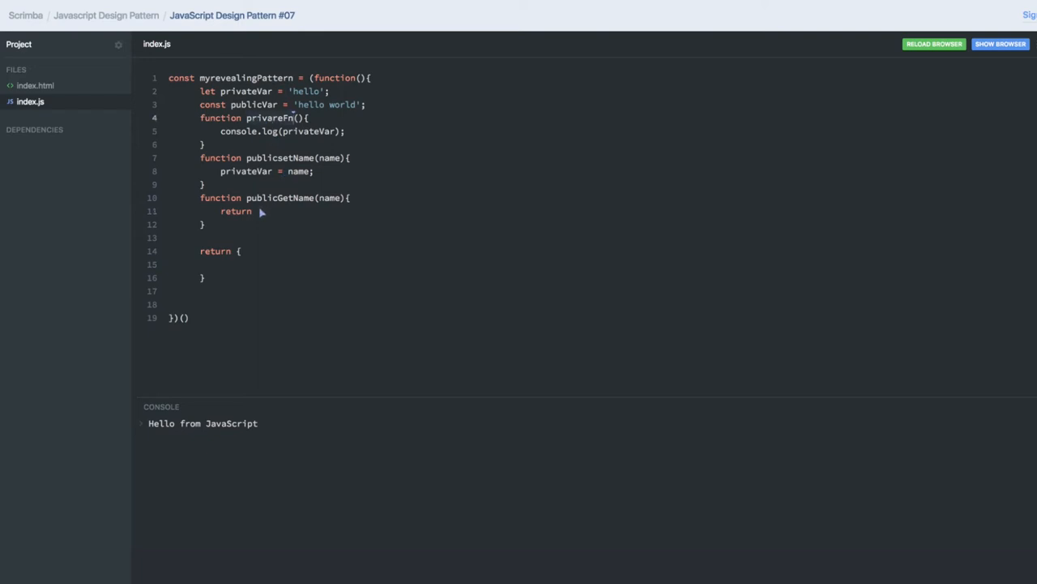
type("privareFn")
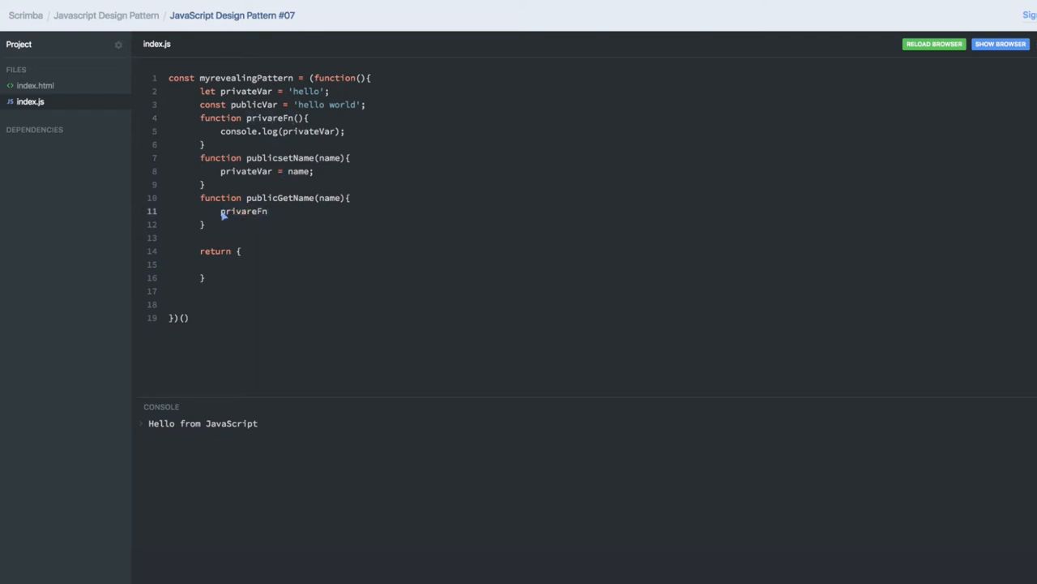
type("return")
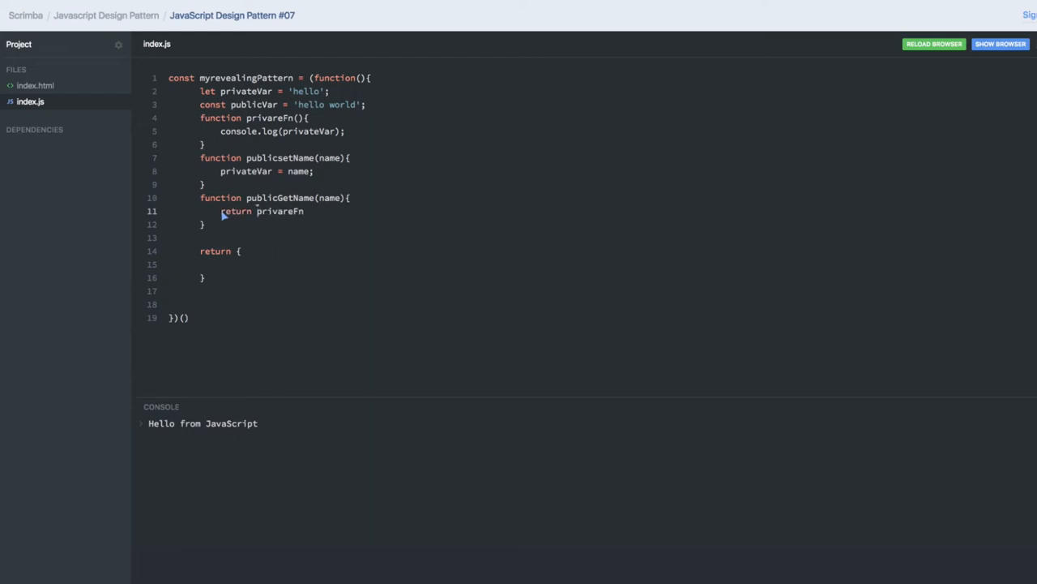
type("();")
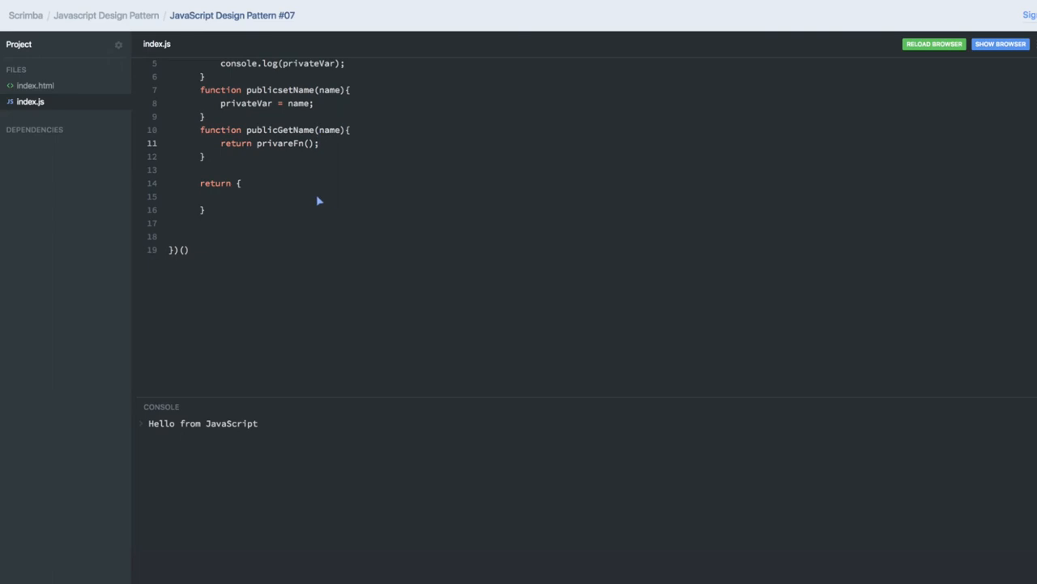
mouse_move(305, 193)
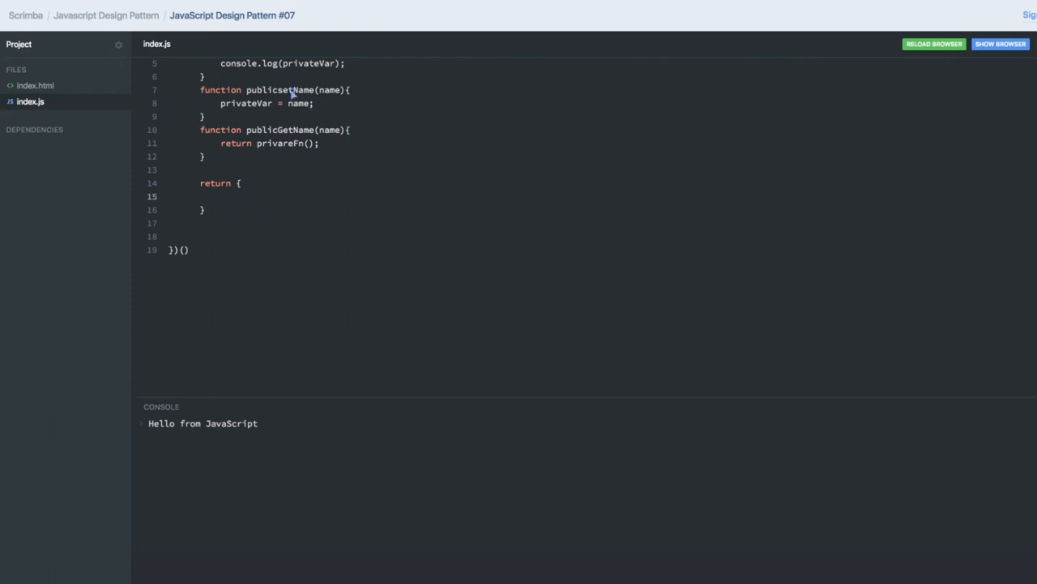
- Fill the return object with setName: publicsetName and getName: publicGetName
type("se")
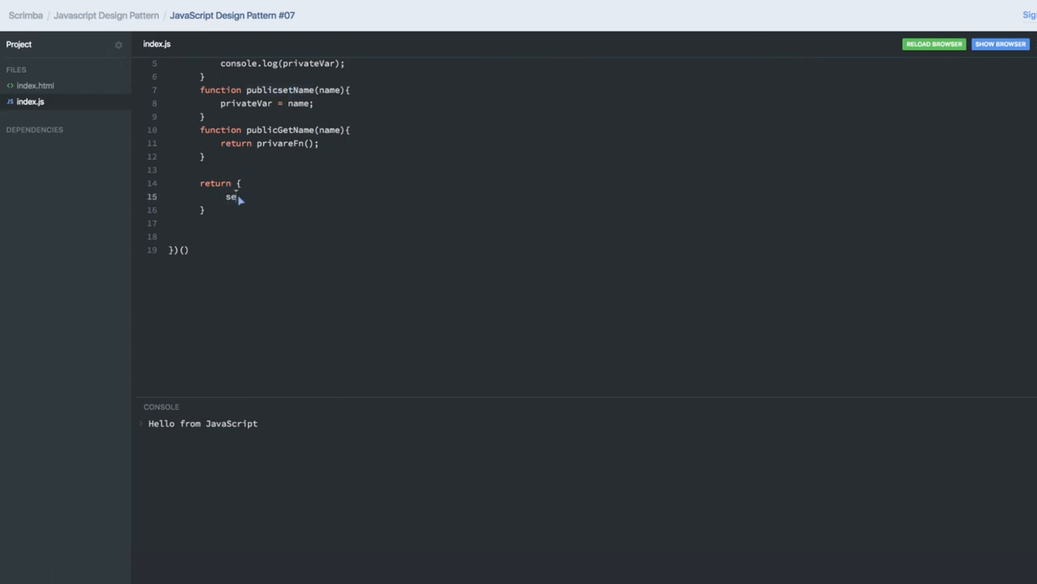
type("tName :")
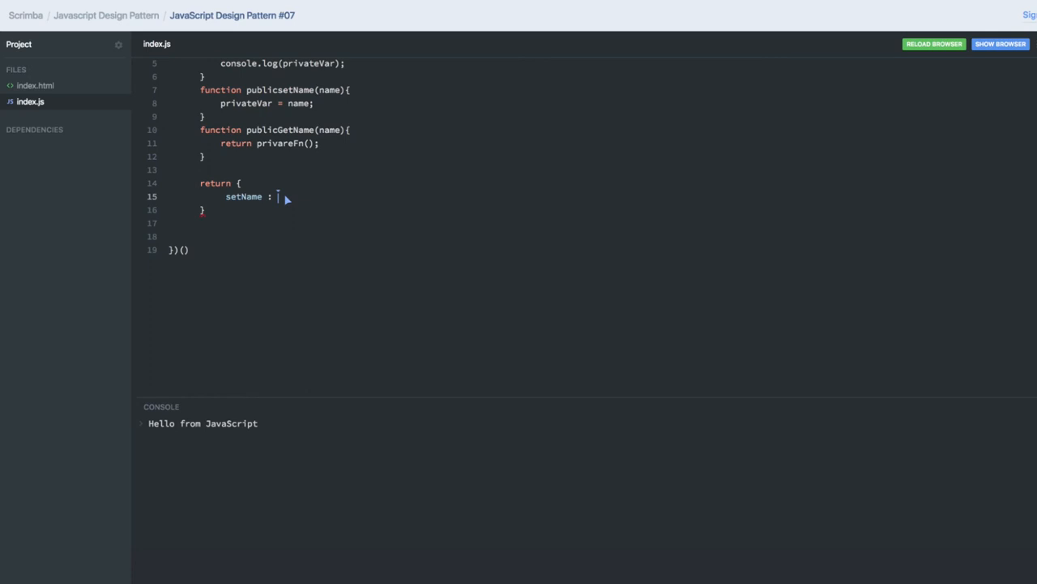
type("publicsetName,")
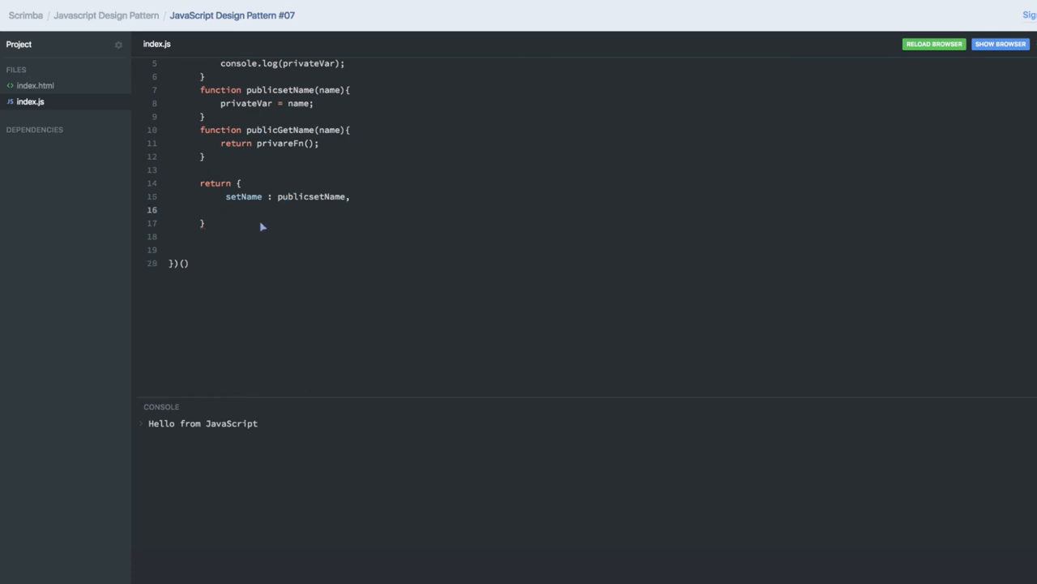
type("getName")
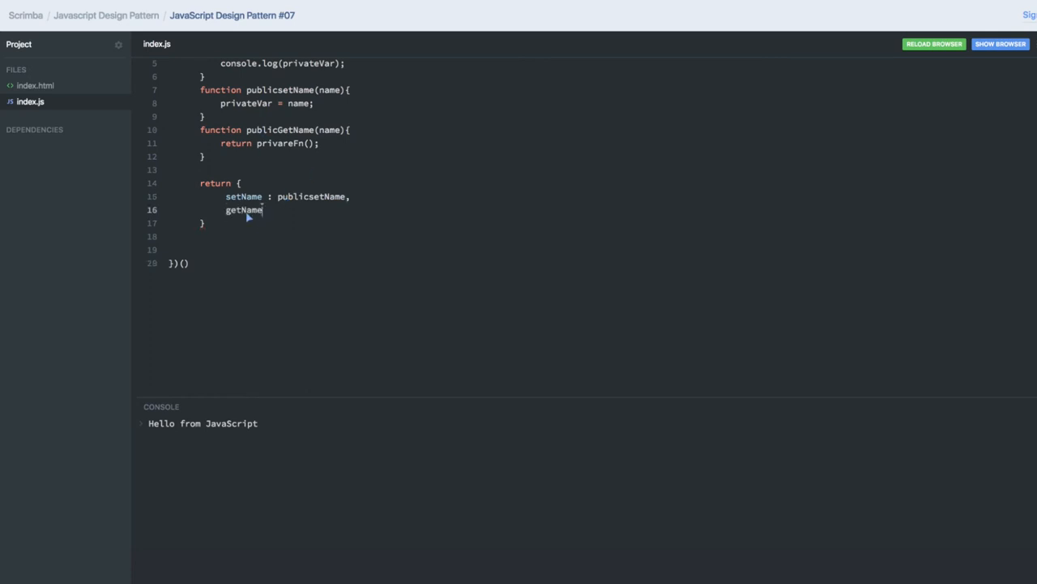
type(":")
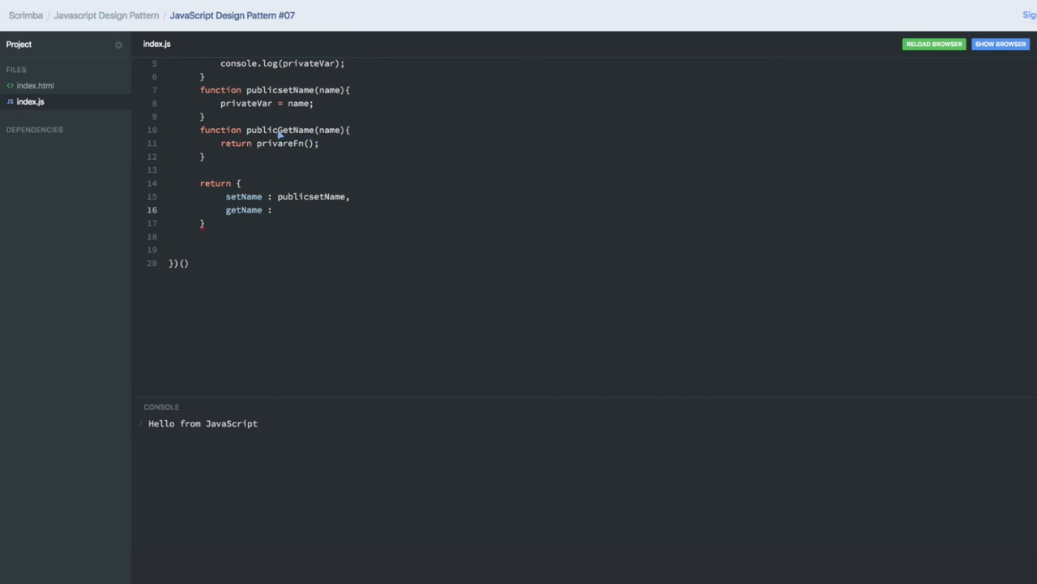
type("publicGetName")
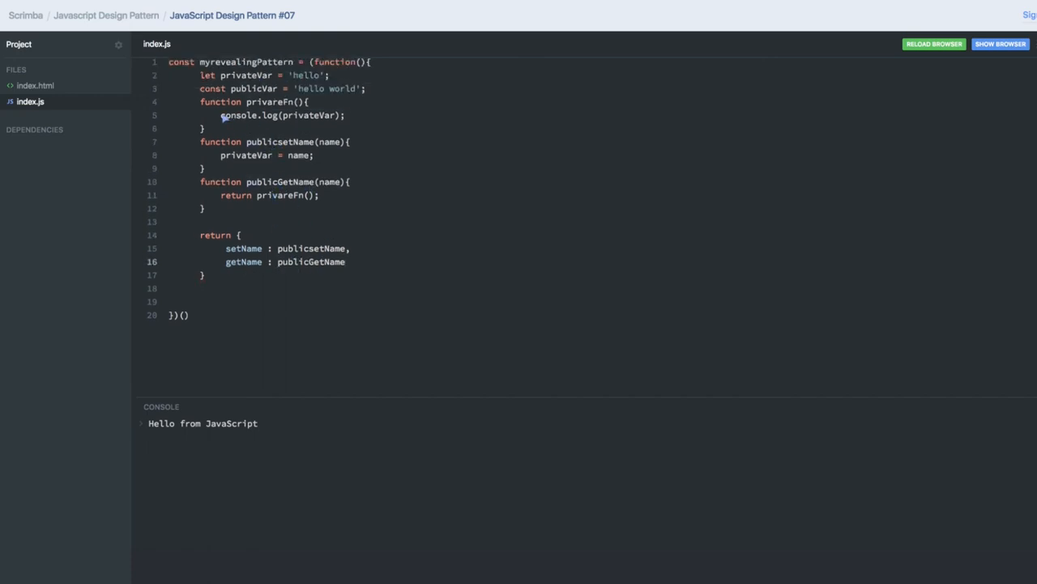
- Make privareFn return privateVar instead of logging it, and remove blank lines
type("reurn")
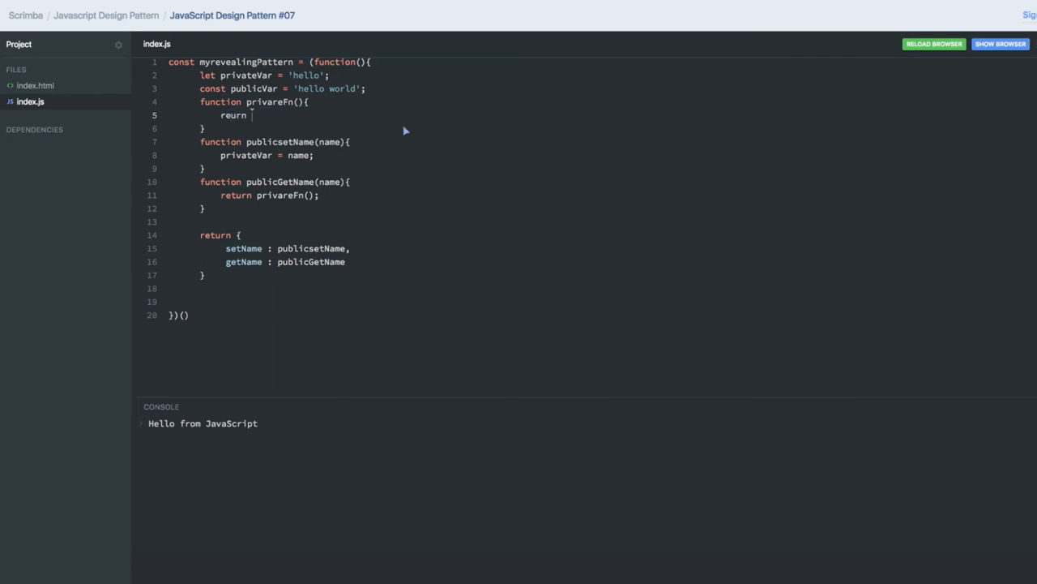
key("Backspace")
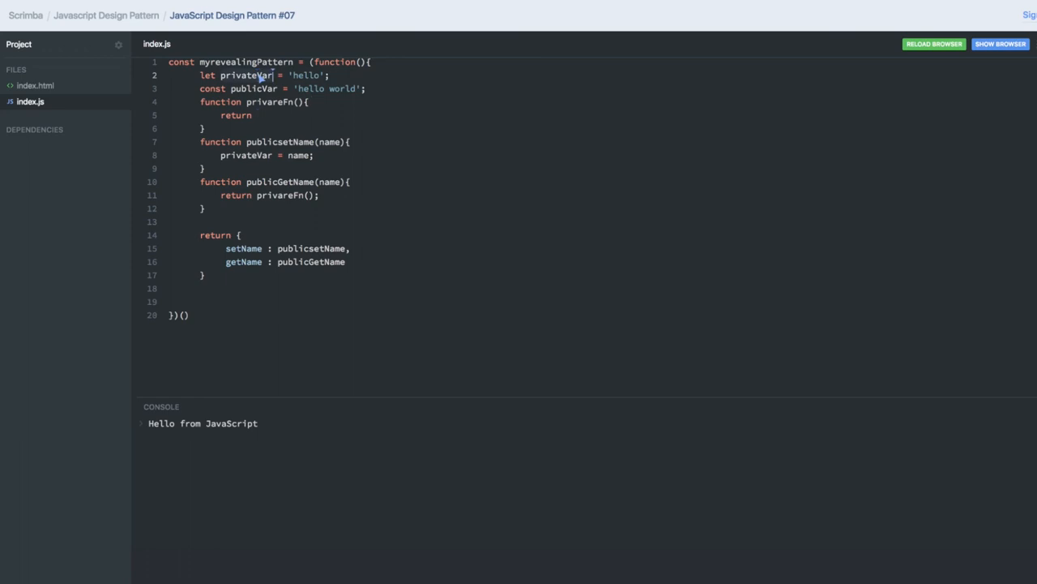
type("privateVar;")
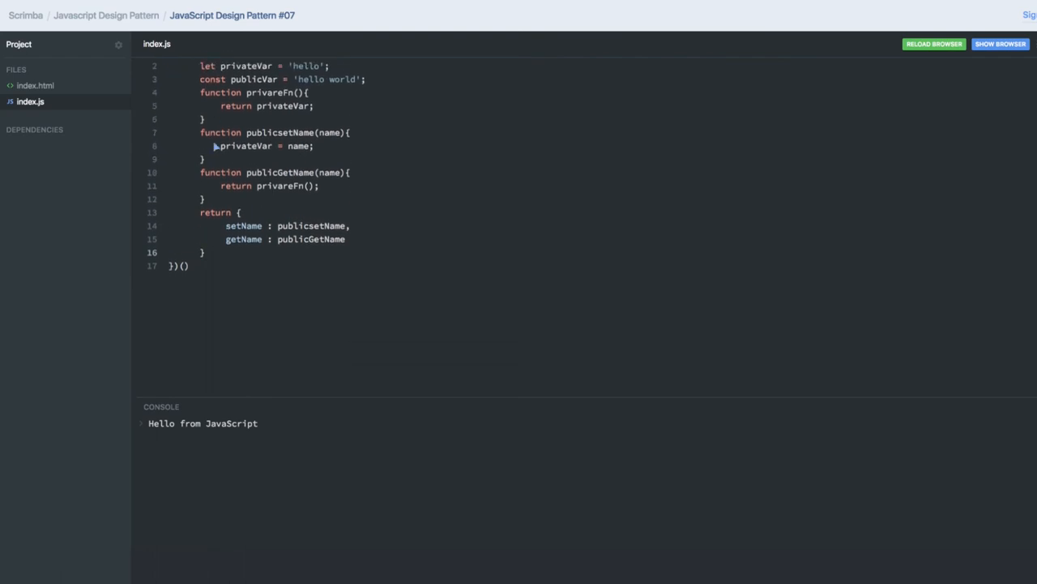
- Terminate the IIFE with a semicolon and begin a myrevealingPattern. call below it
scroll("down", 3)
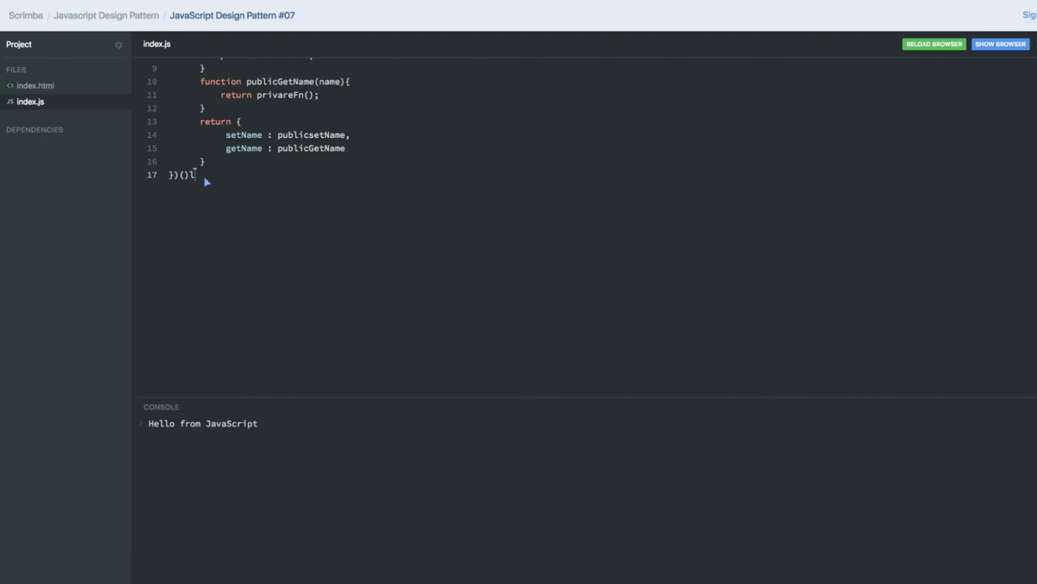
type(";")
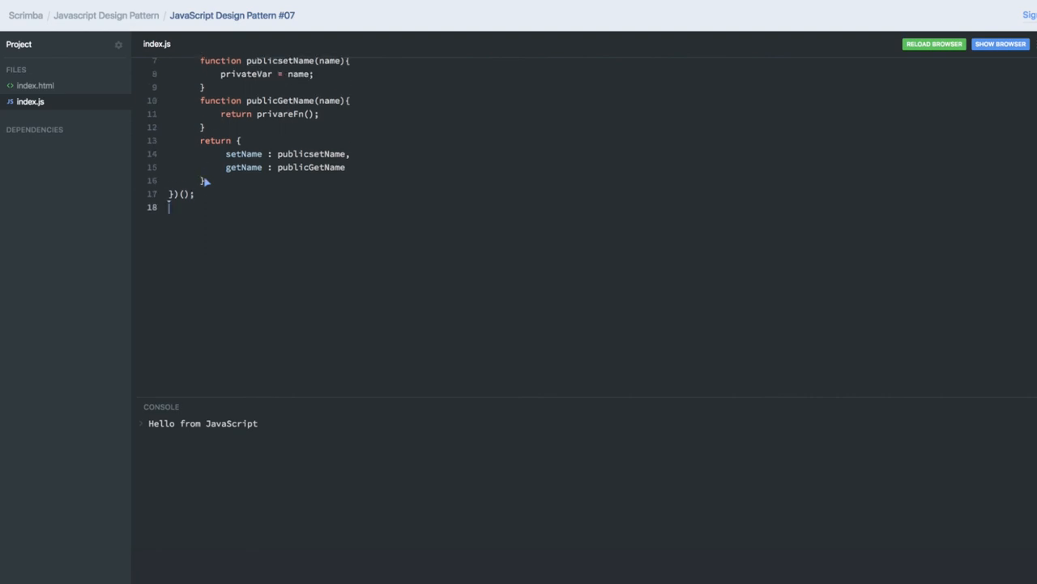
scroll("up", 3)
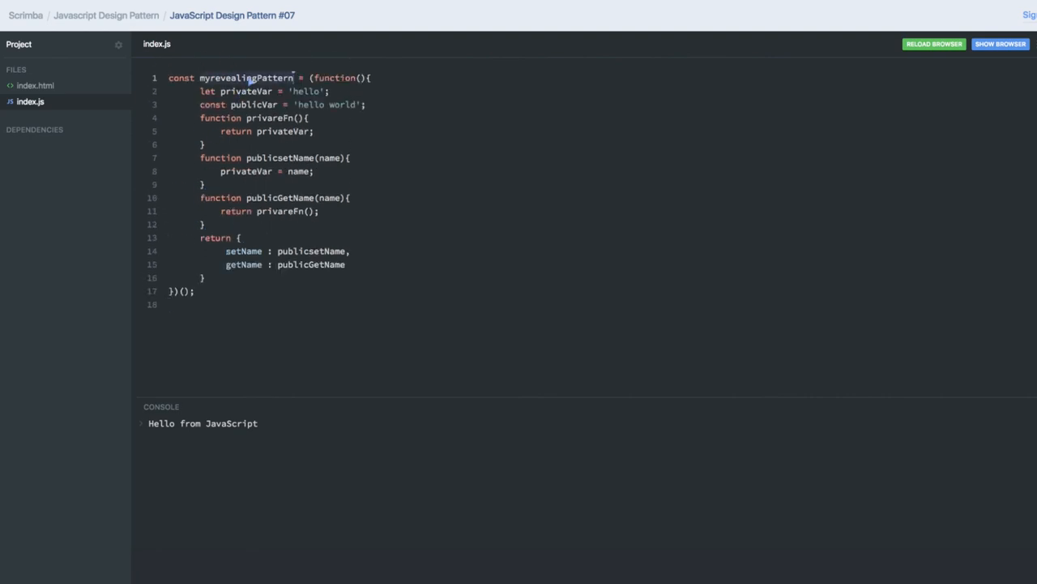
type("myrevealingPattern.")
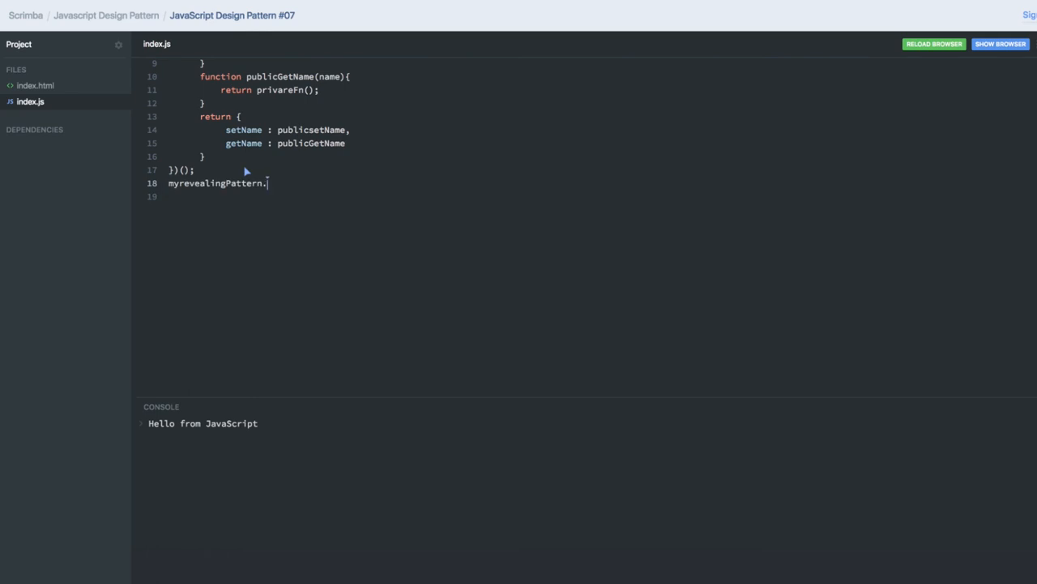